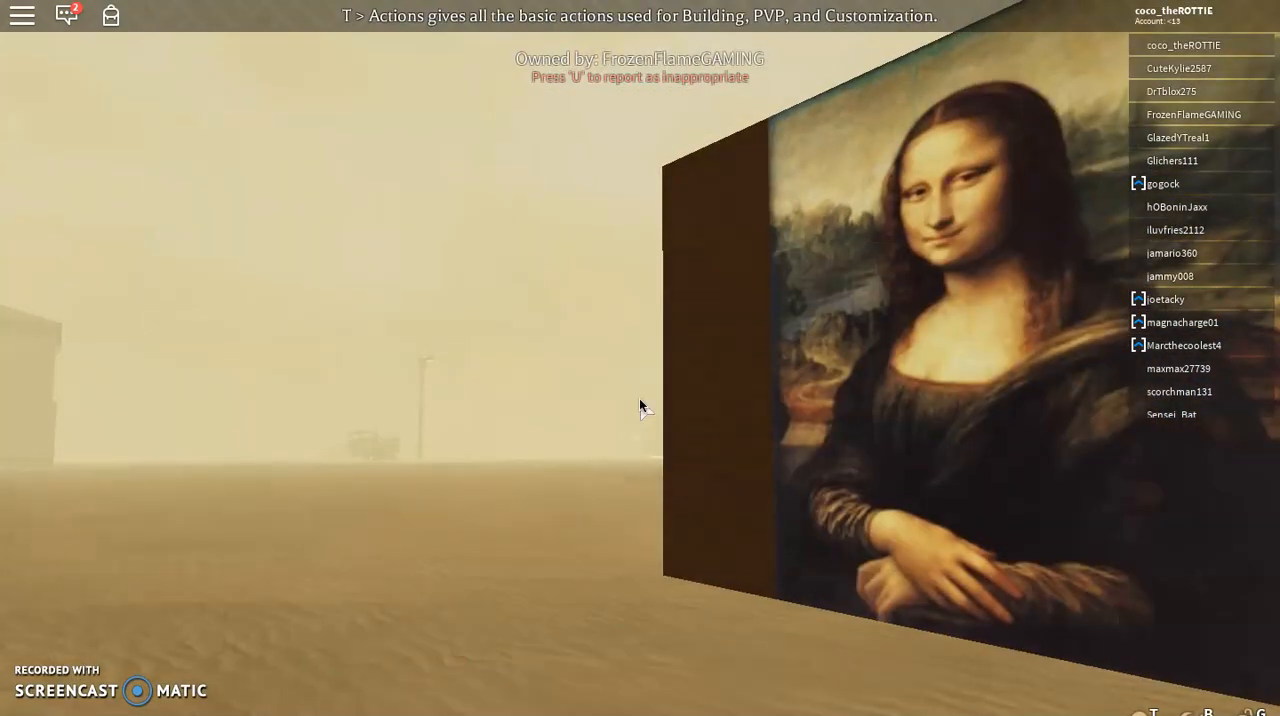
- Leave the game for Safari and browse the Store passes of Electric State DarkRP
key(f3)
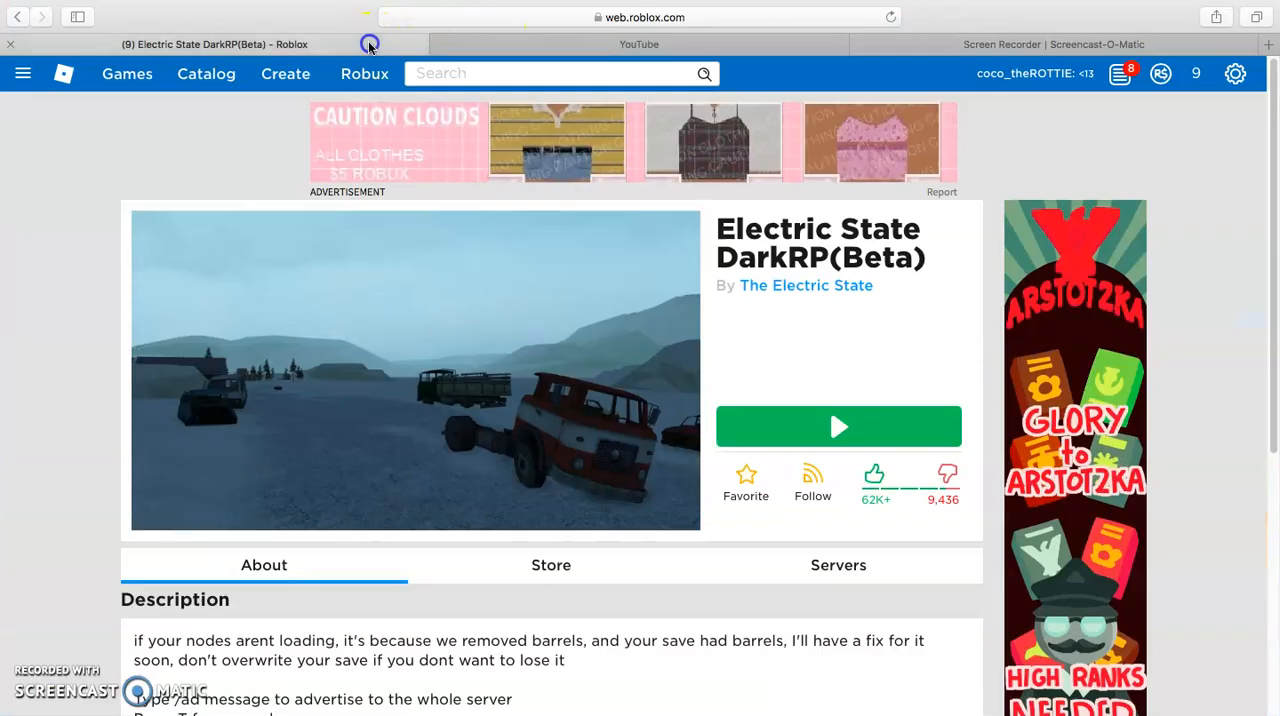
click(838, 564)
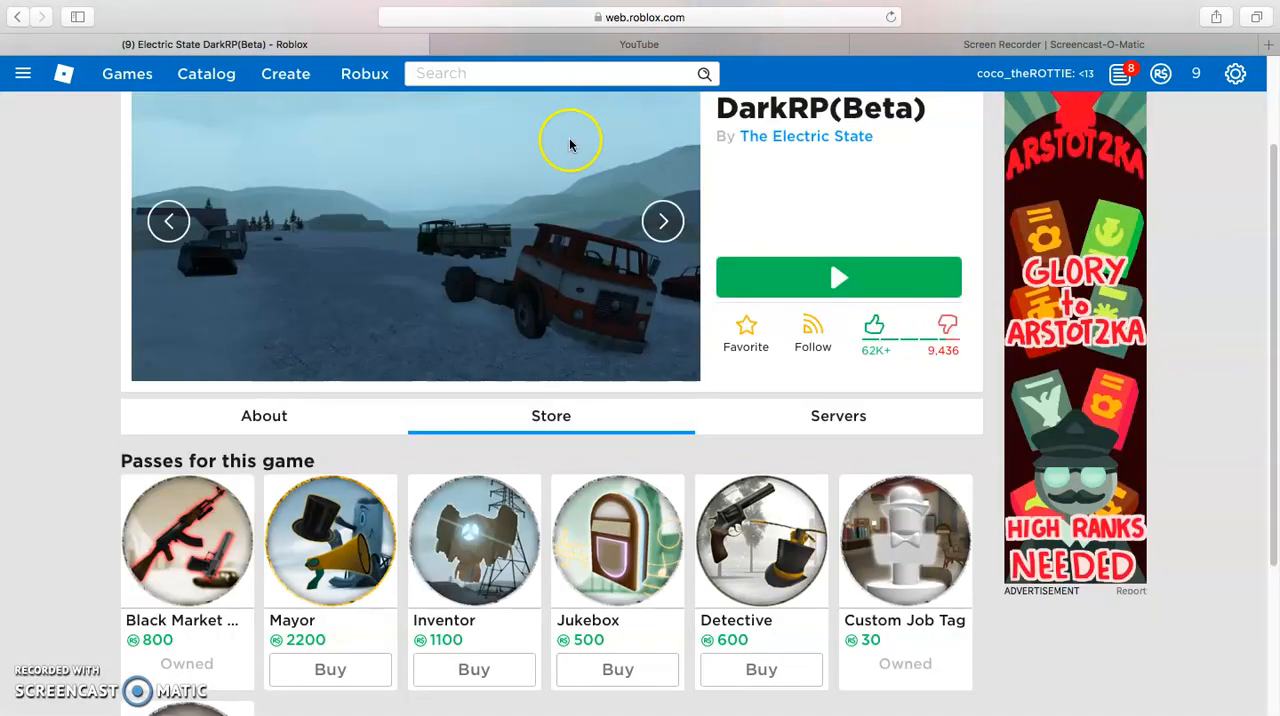
scroll(down, 3)
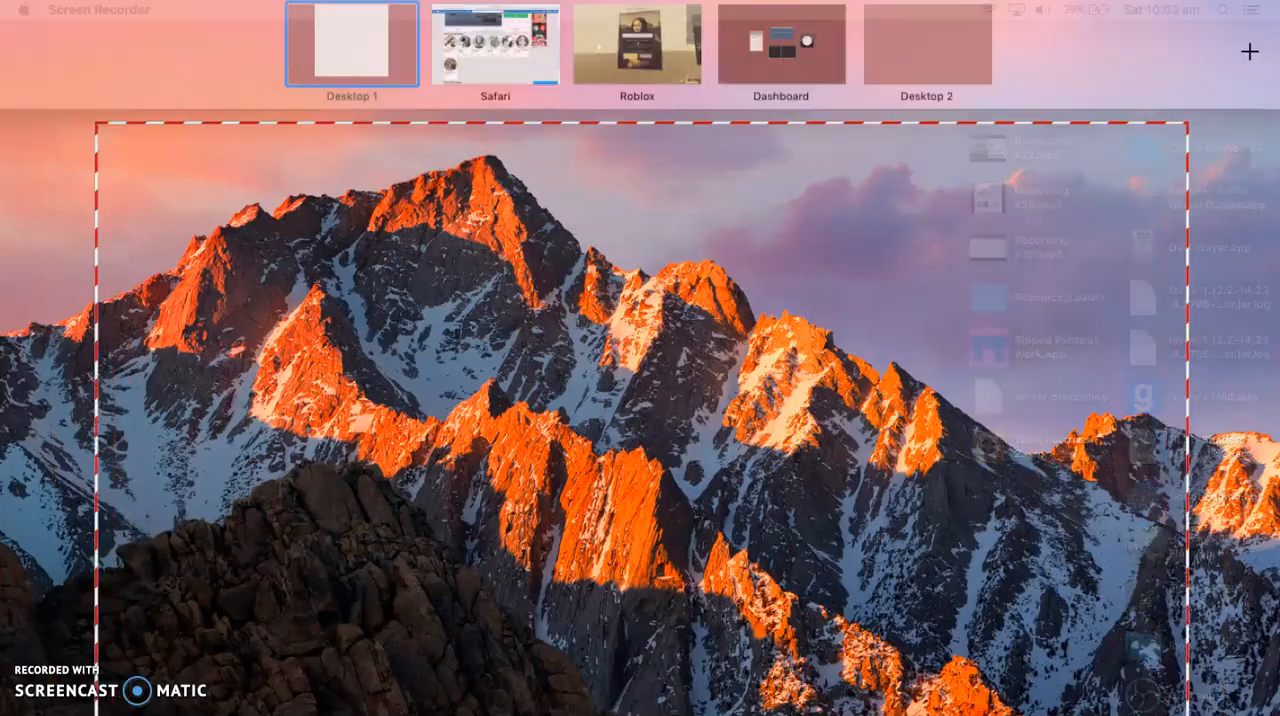
- Go to Create and reach the Library of free models on the Develop page
click(496, 44)
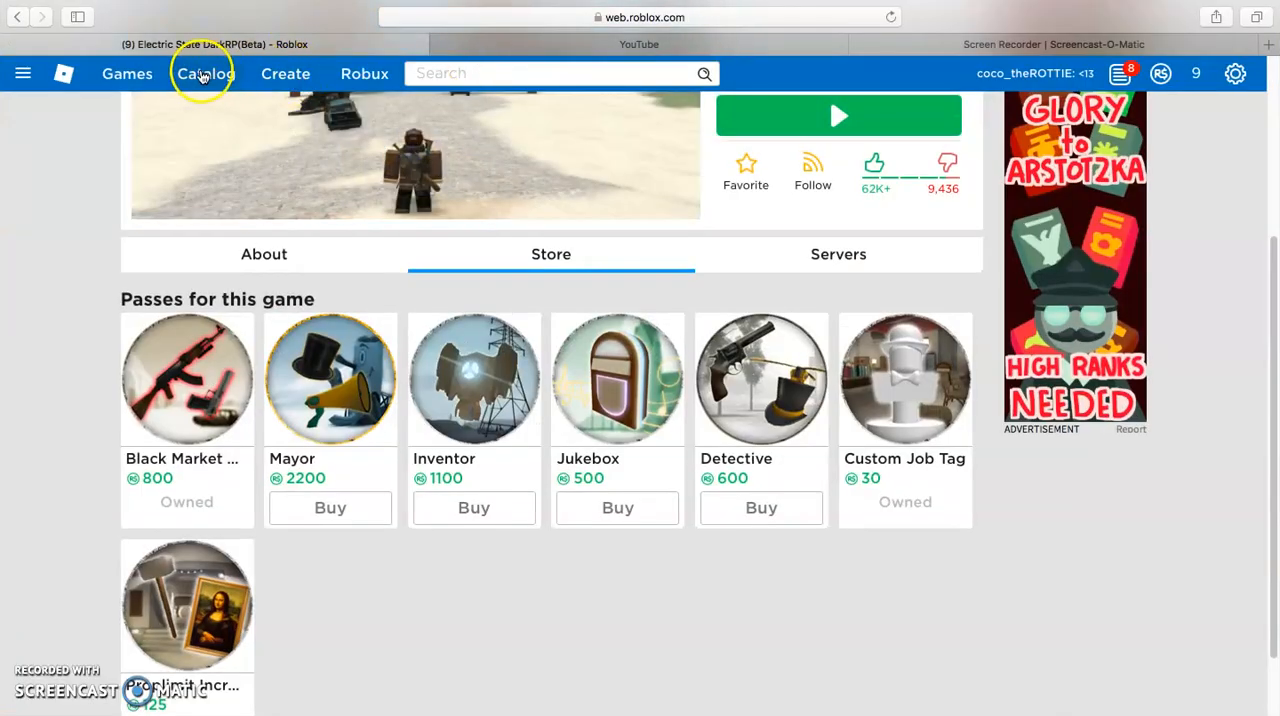
click(206, 72)
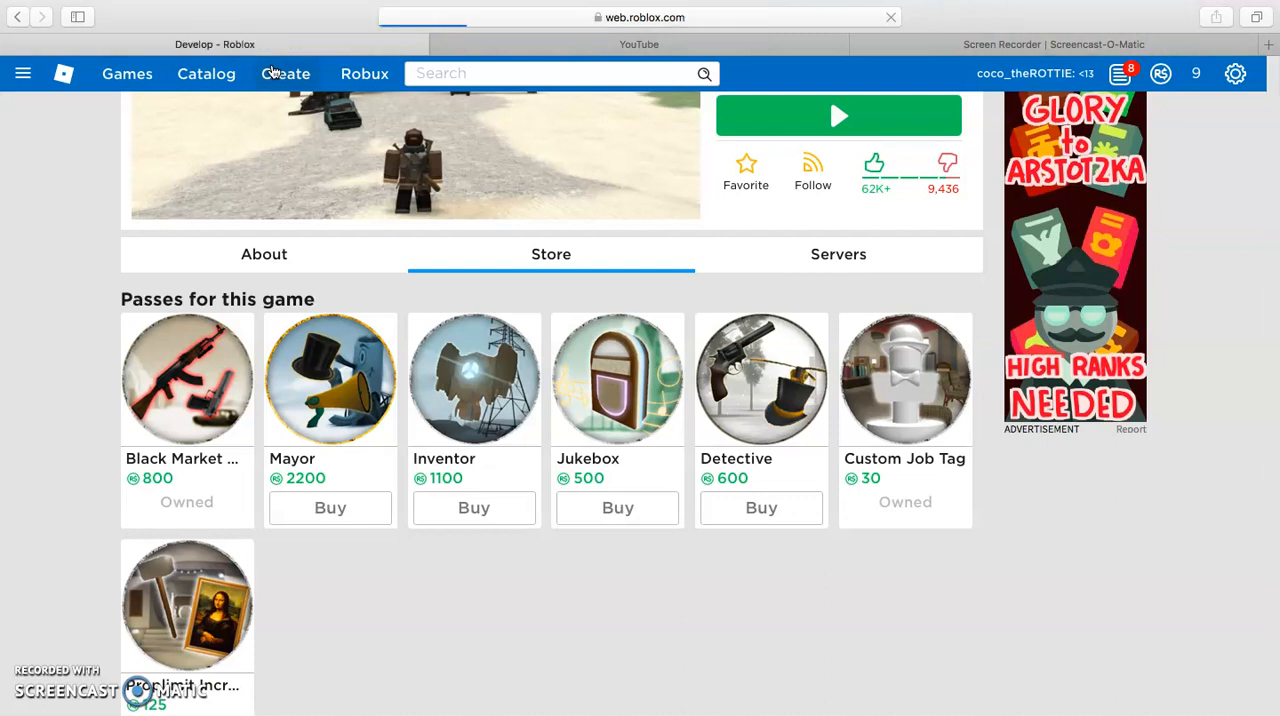
click(284, 72)
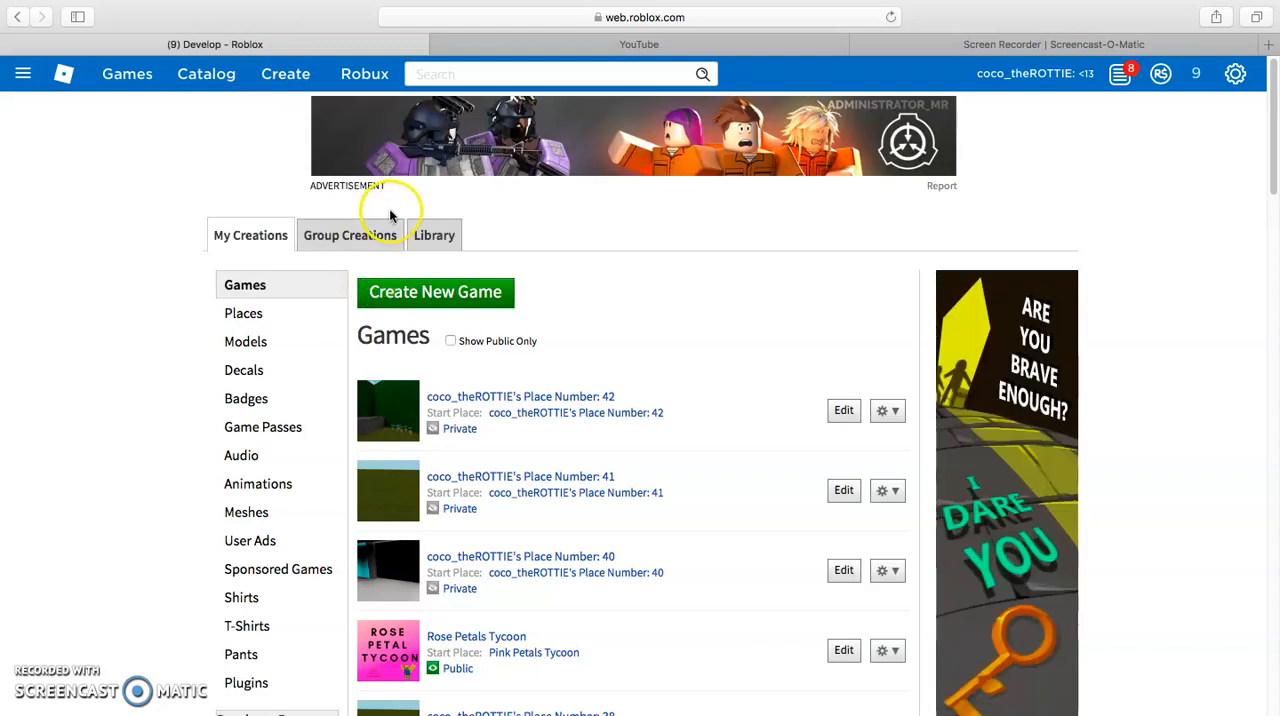
mouse_move(432, 242)
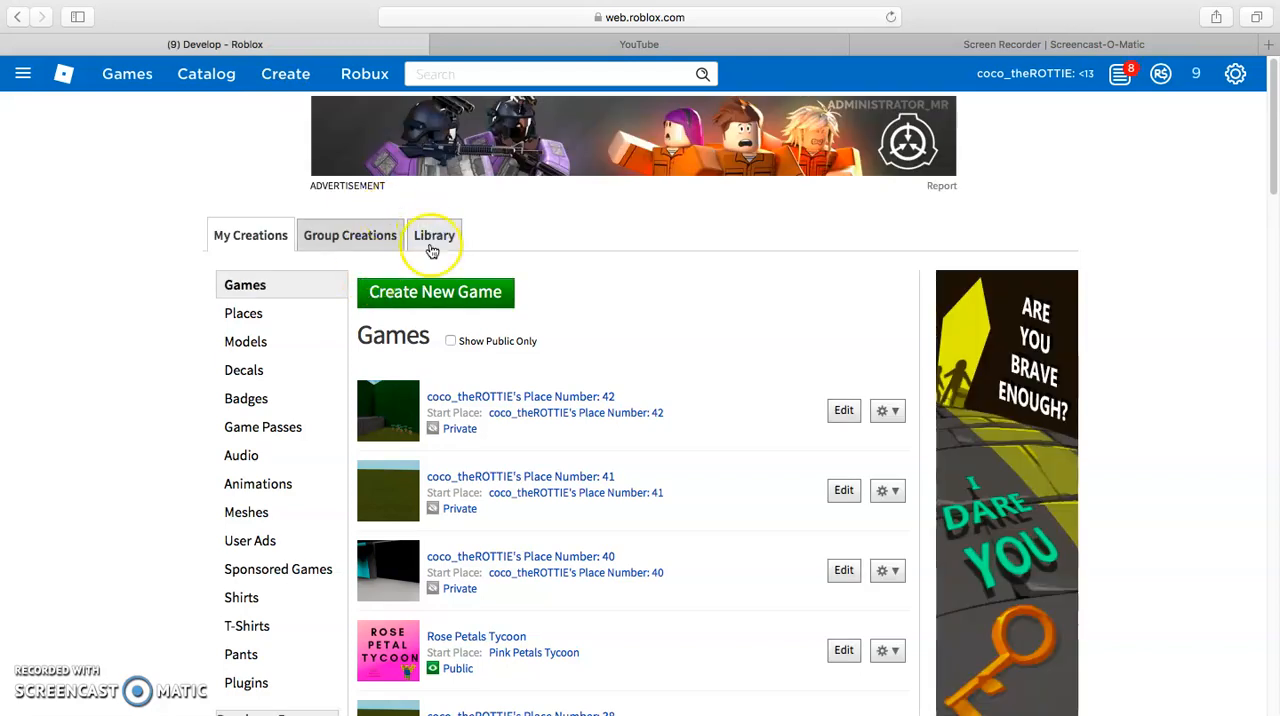
click(434, 234)
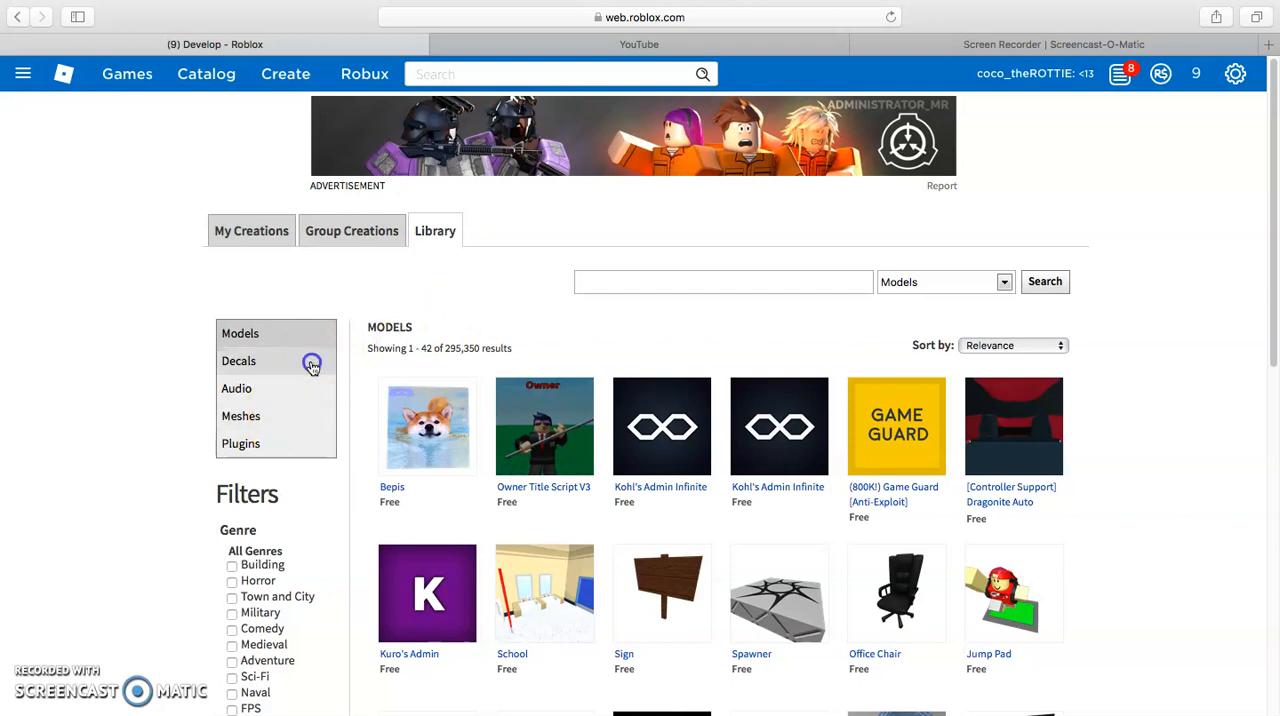
- Search the Decals category for 'stranger things'
click(238, 360)
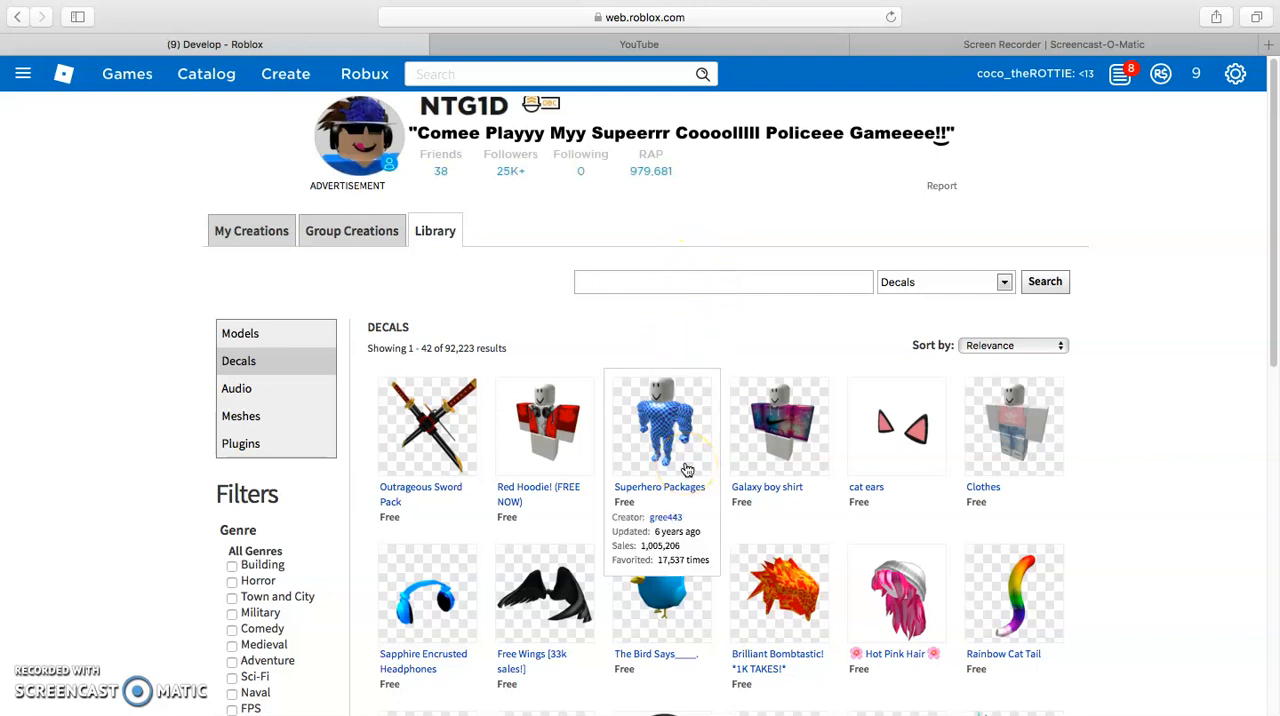
text(stranger)
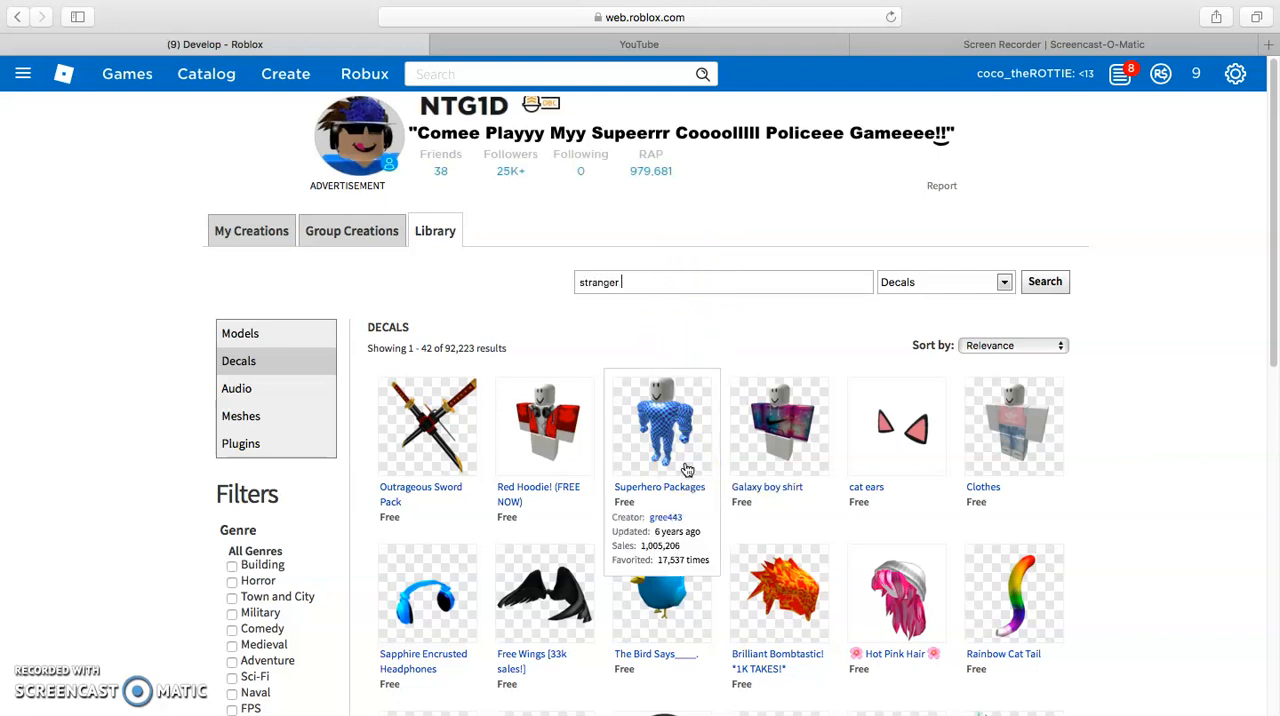
text(things)
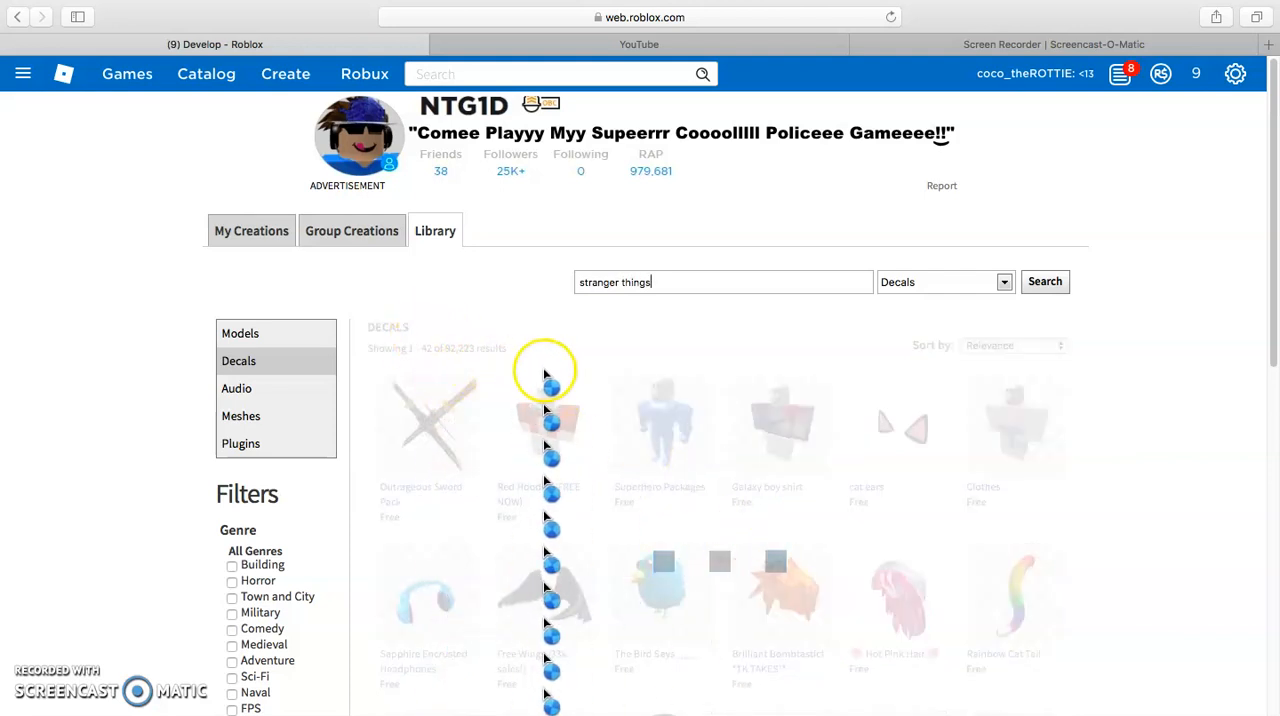
click(1044, 280)
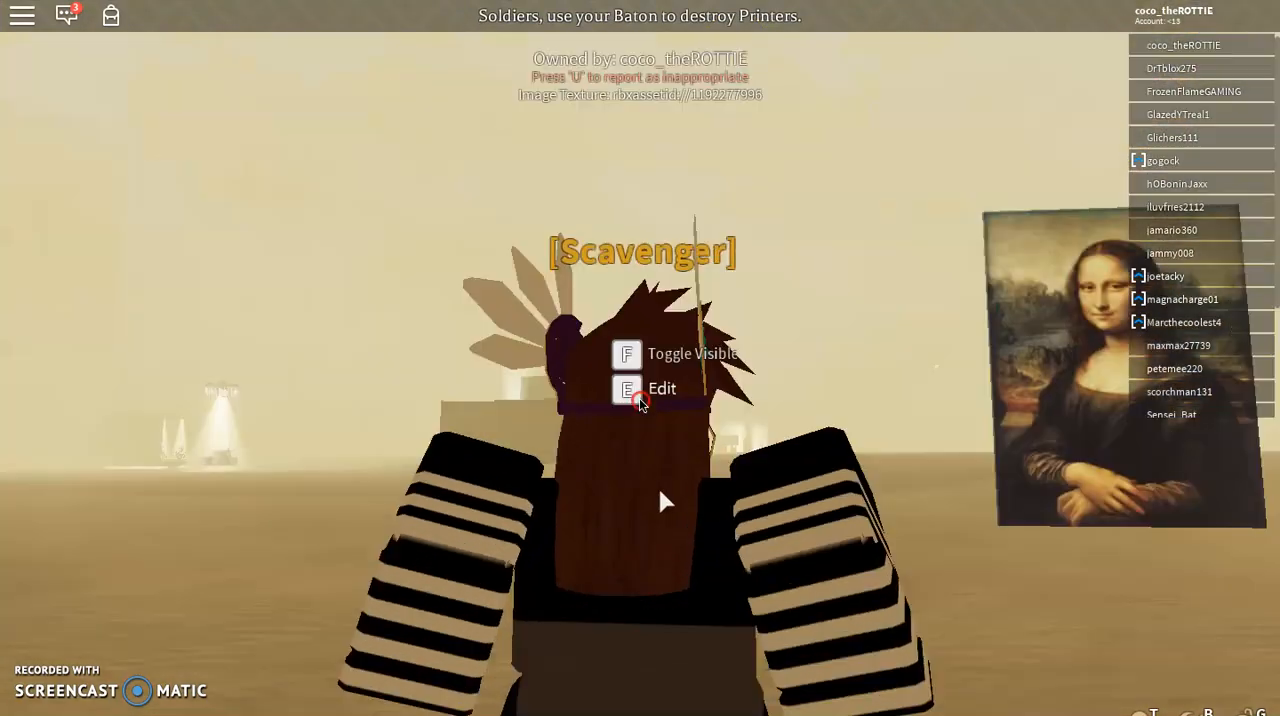
- Bring up the picture frame's image settings before choosing the Castle Byers decal
click(660, 388)
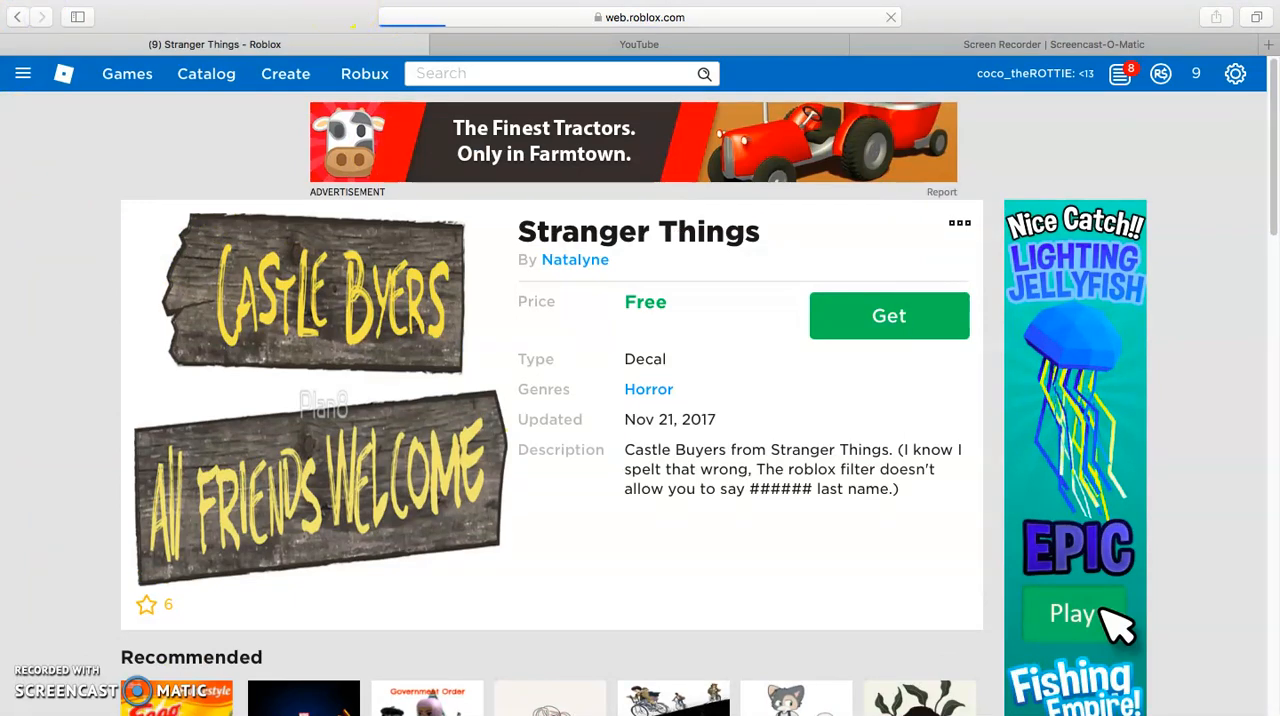
- Get the Castle Byers decal, step through nearby asset ids to its Image page and copy the id
click(640, 16)
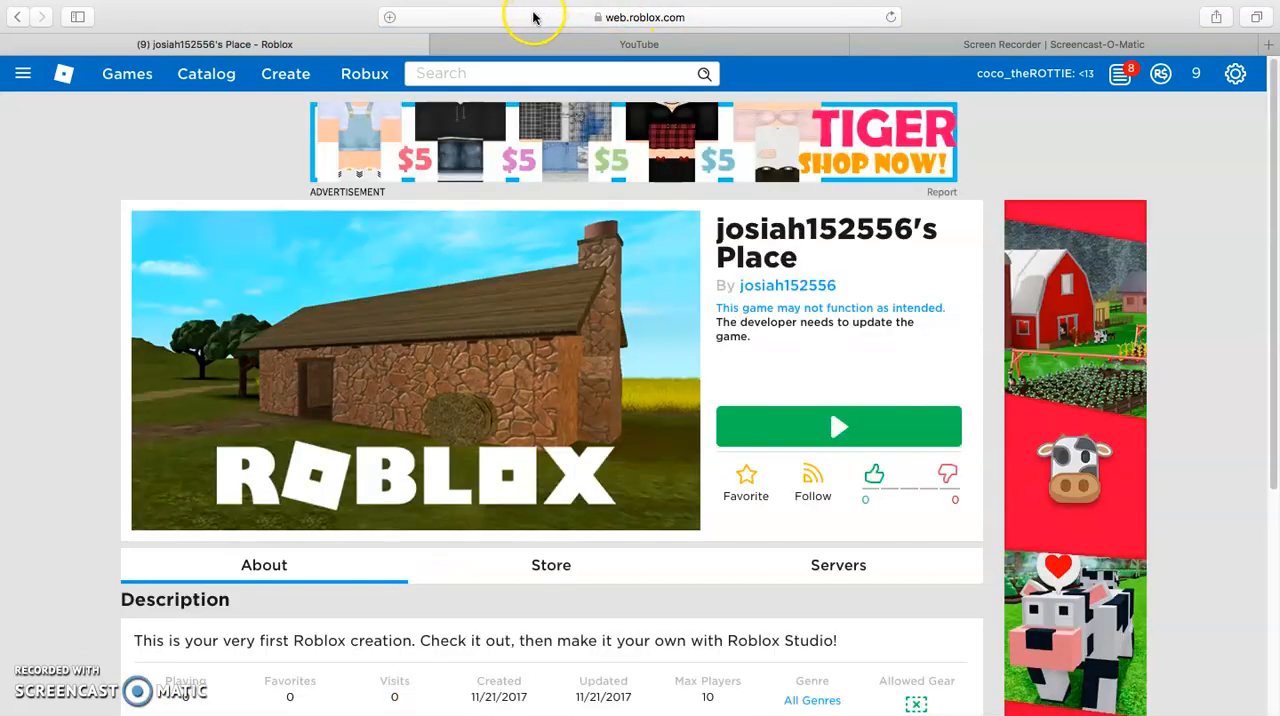
click(640, 16)
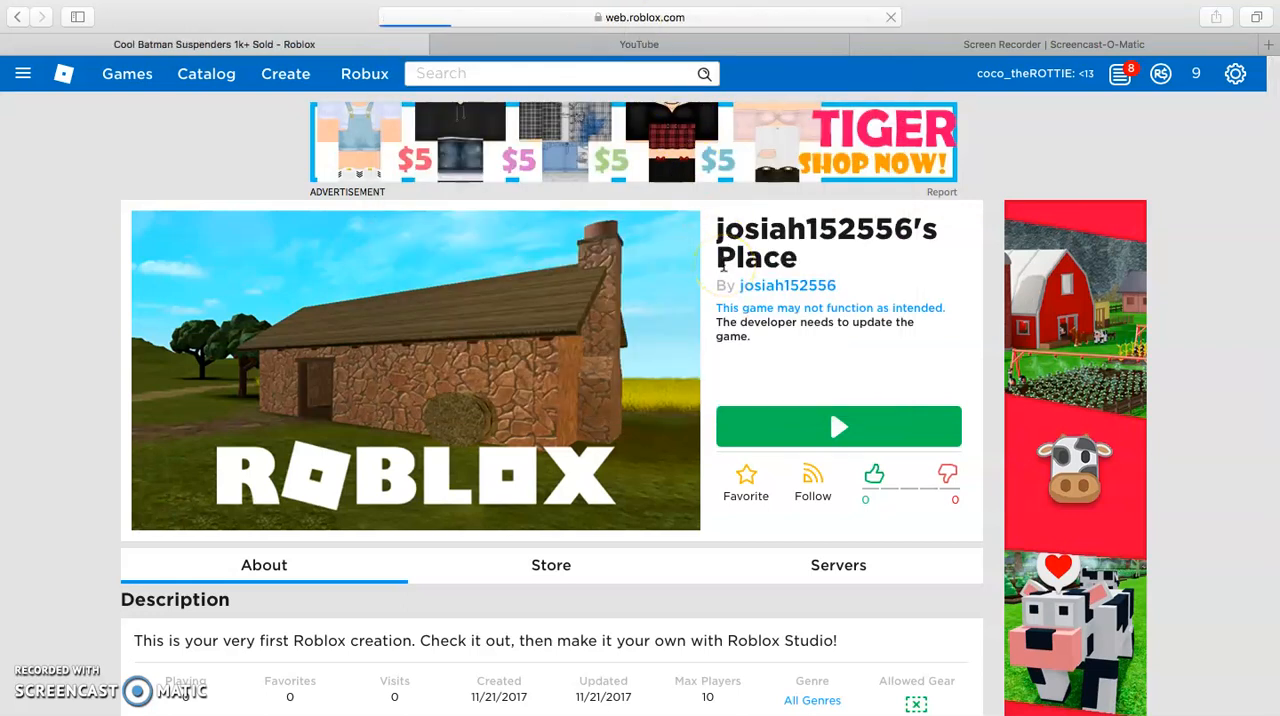
click(212, 44)
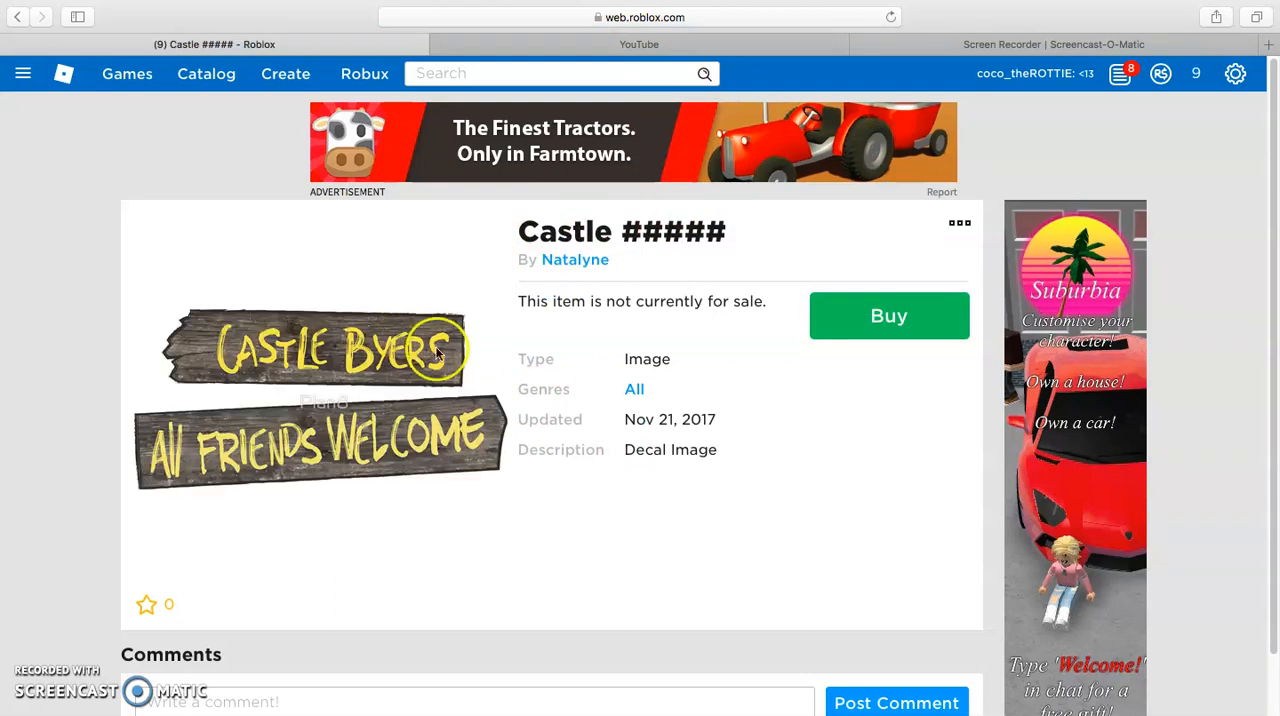
click(644, 16)
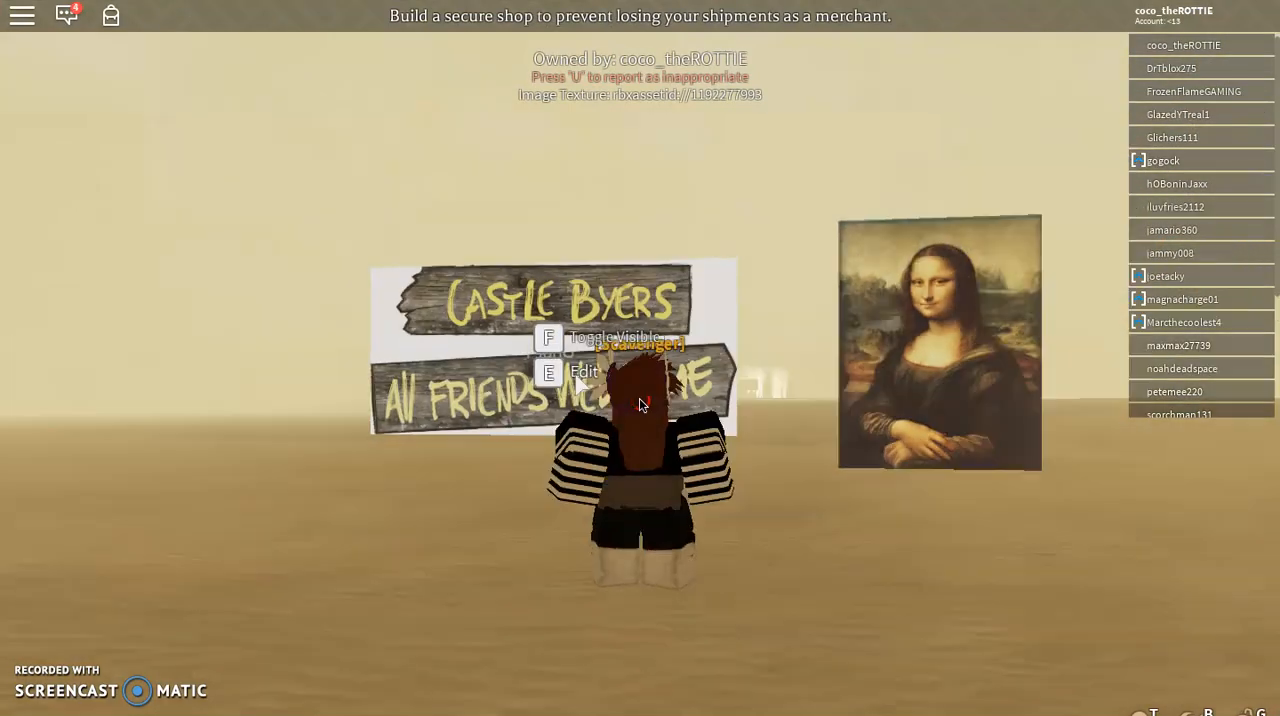
- Apply the Castle Byers texture id to the frame and return to the decal search results
click(580, 372)
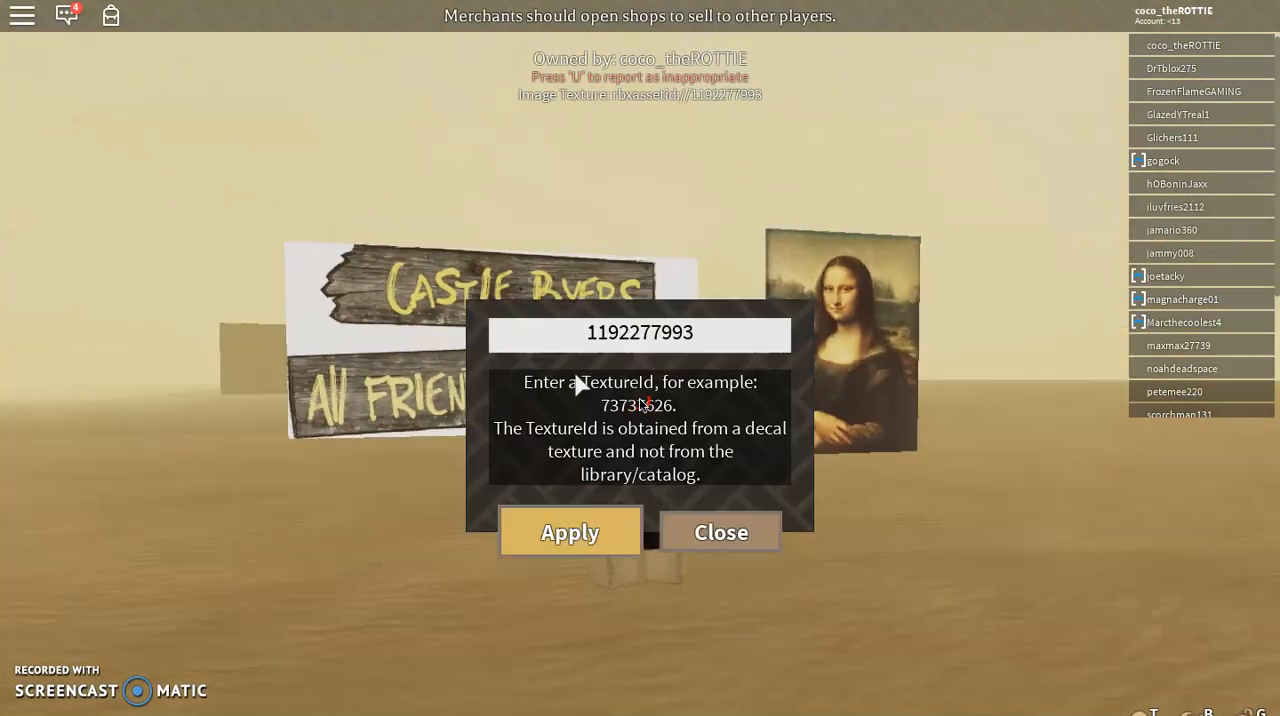
click(720, 532)
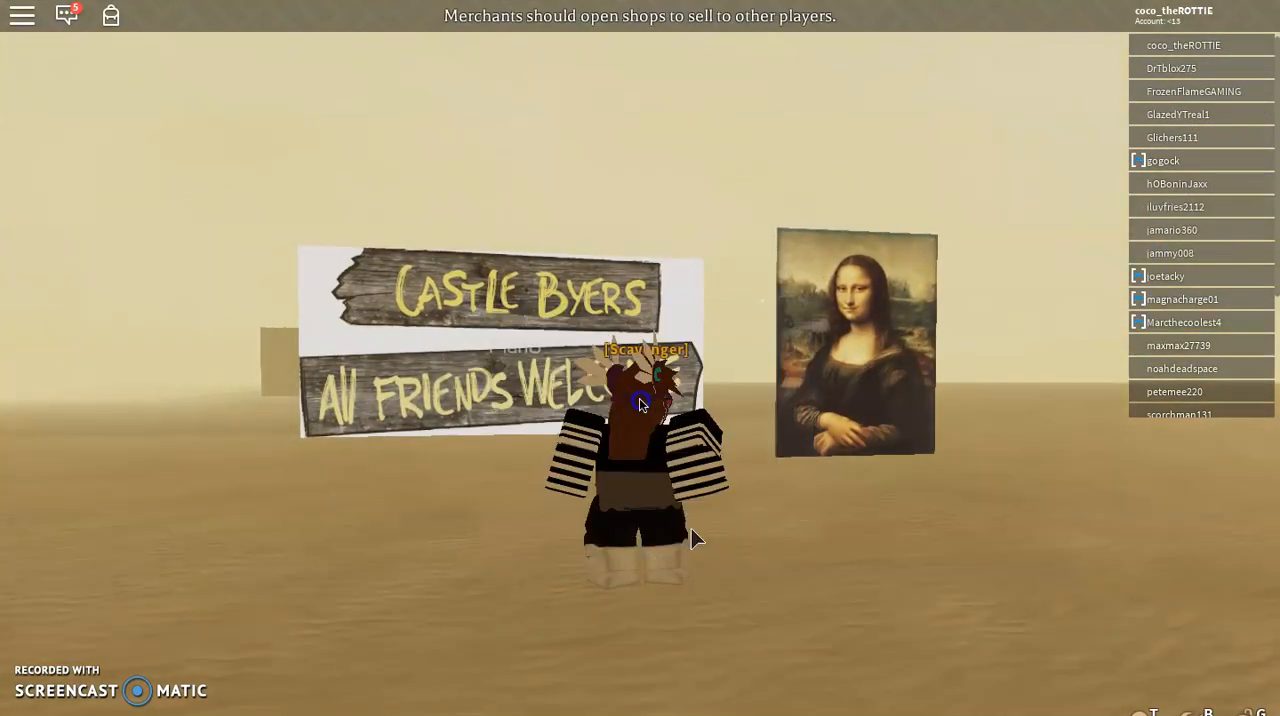
click(856, 344)
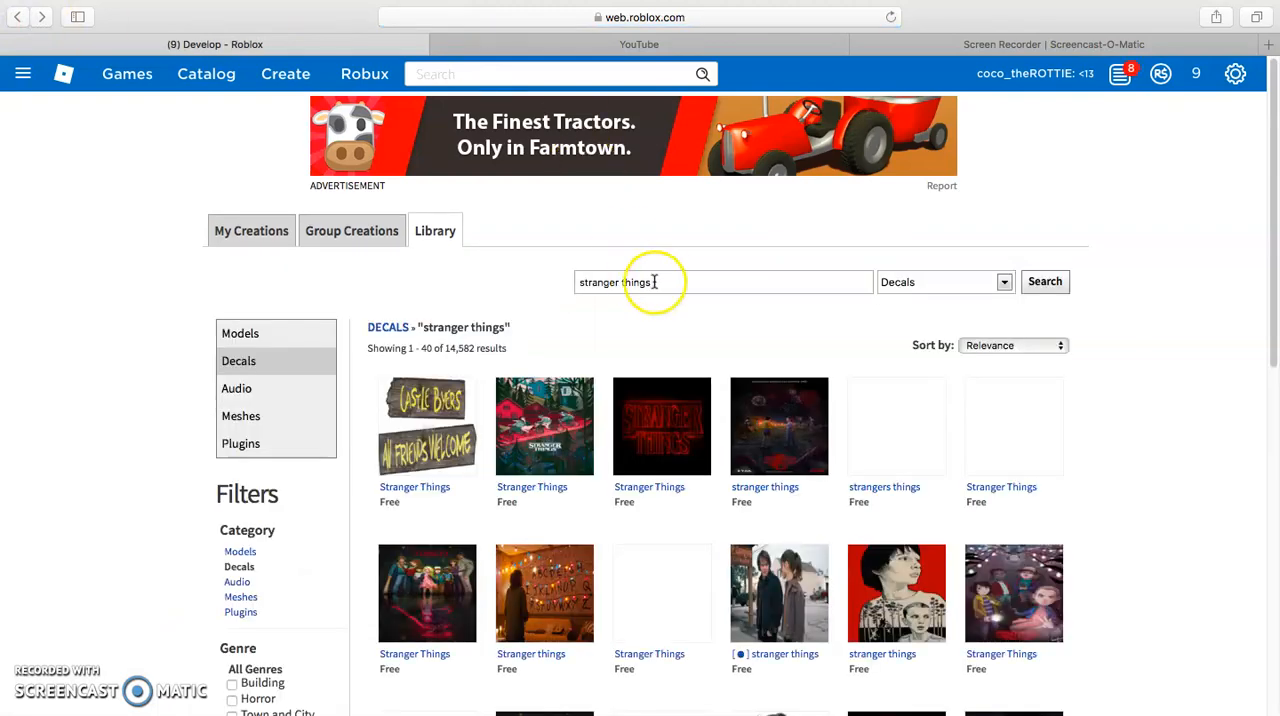
- Search decals for 'meme', locate the meme face decal and load its edited asset page
text(meme)
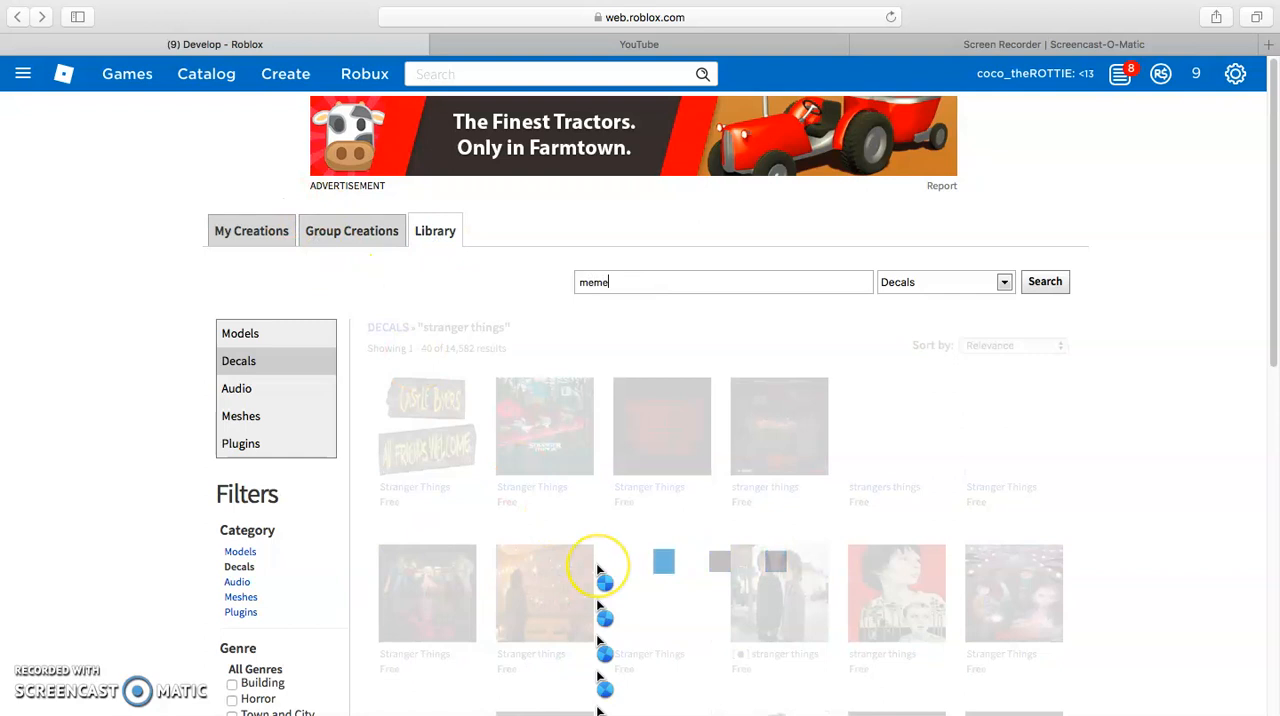
click(1044, 280)
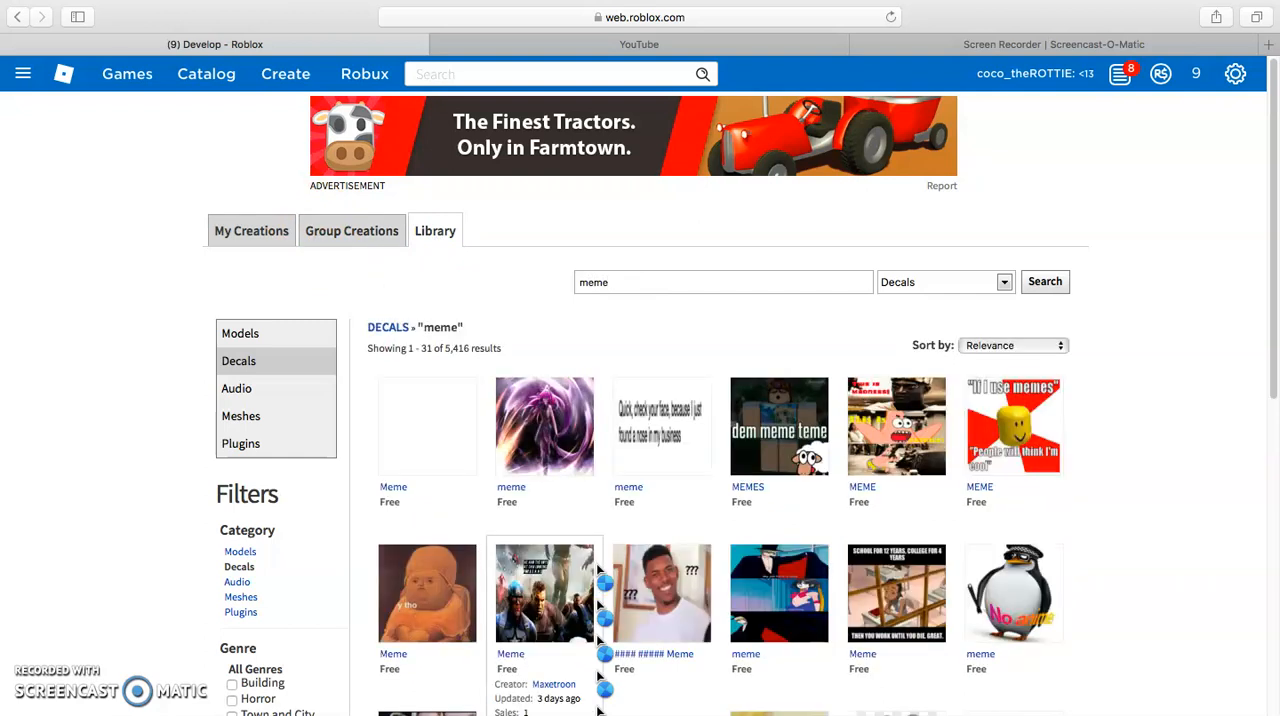
scroll(down, 3)
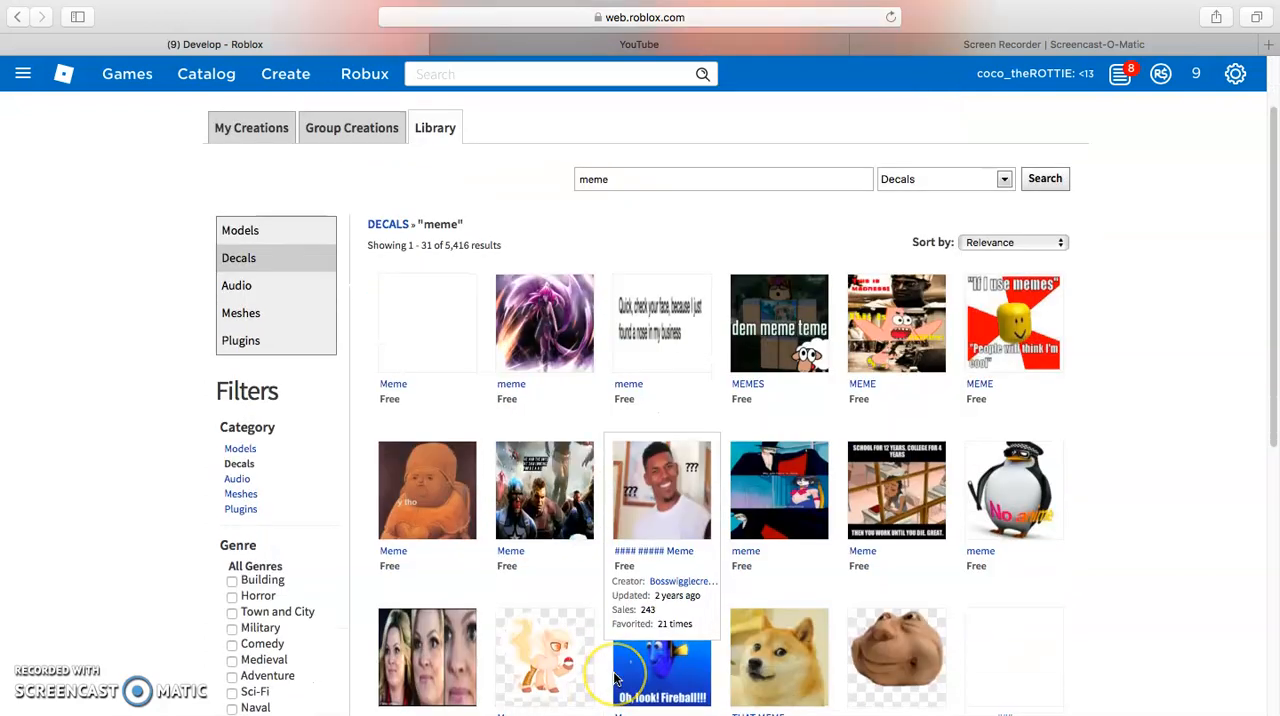
scroll(down, 3)
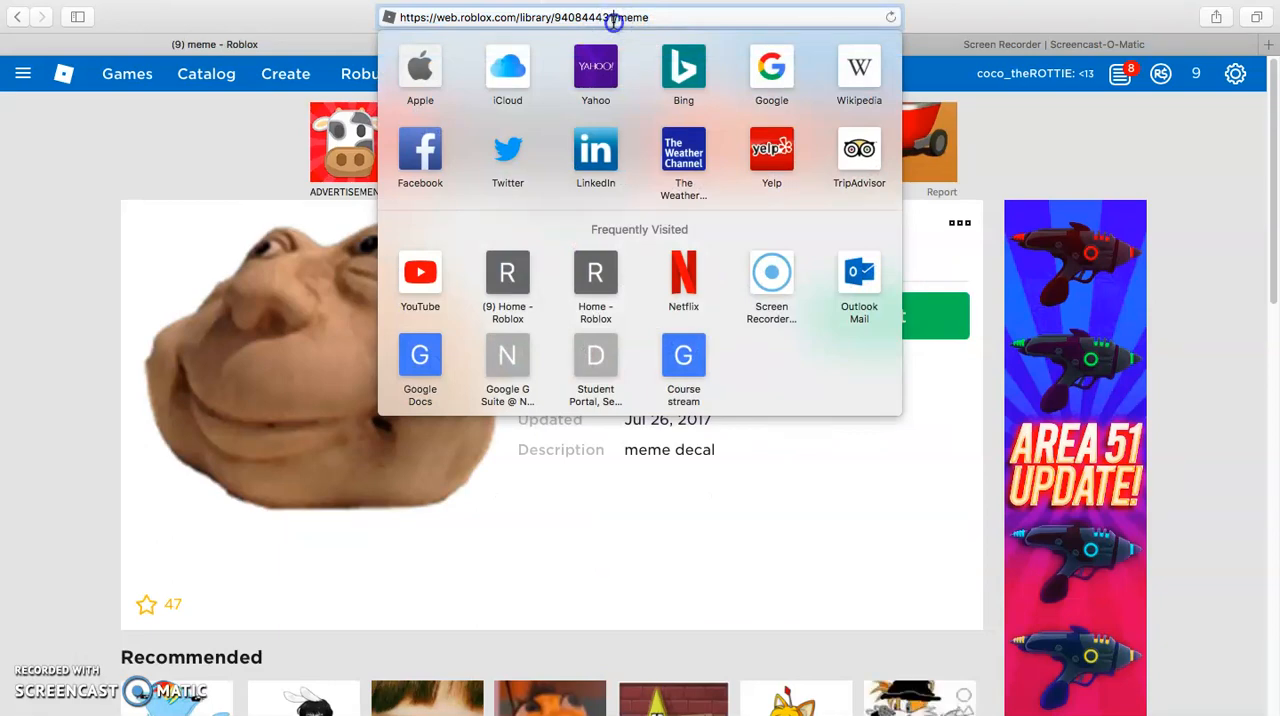
key(F3)
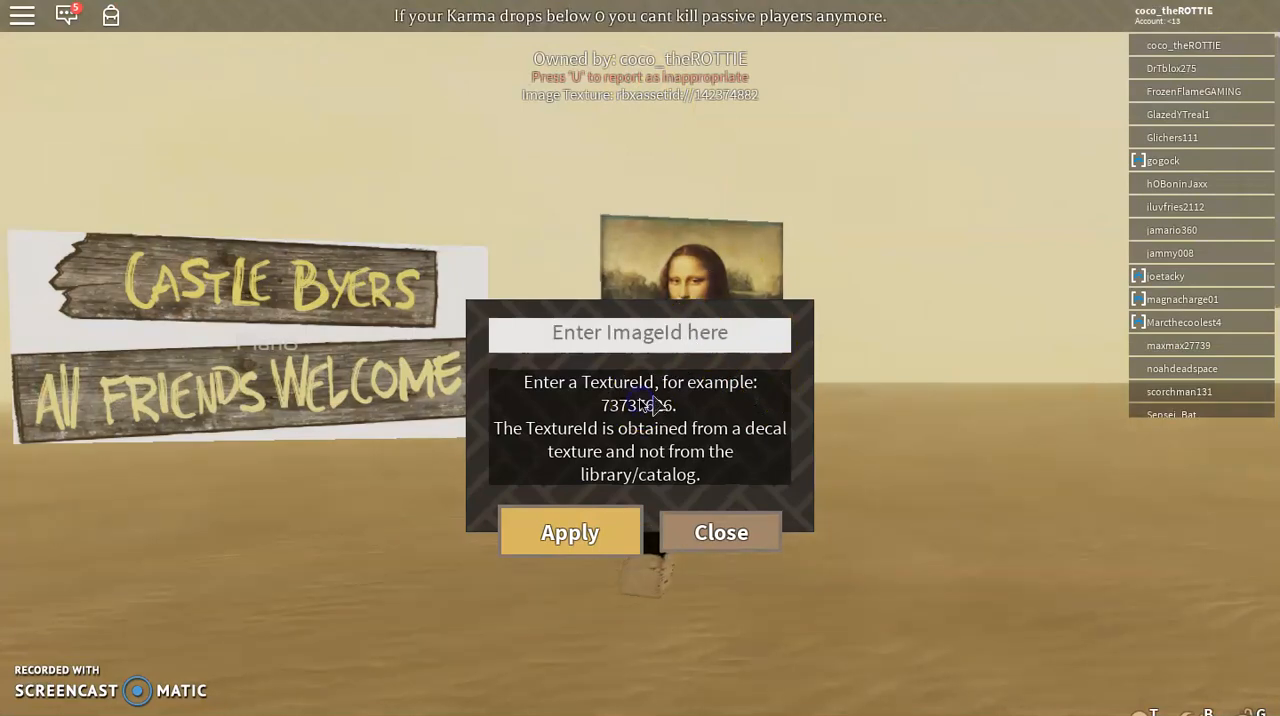
- Confirm the frame's image dialog, then load the nearby SolidModel asset page by andre266
click(720, 532)
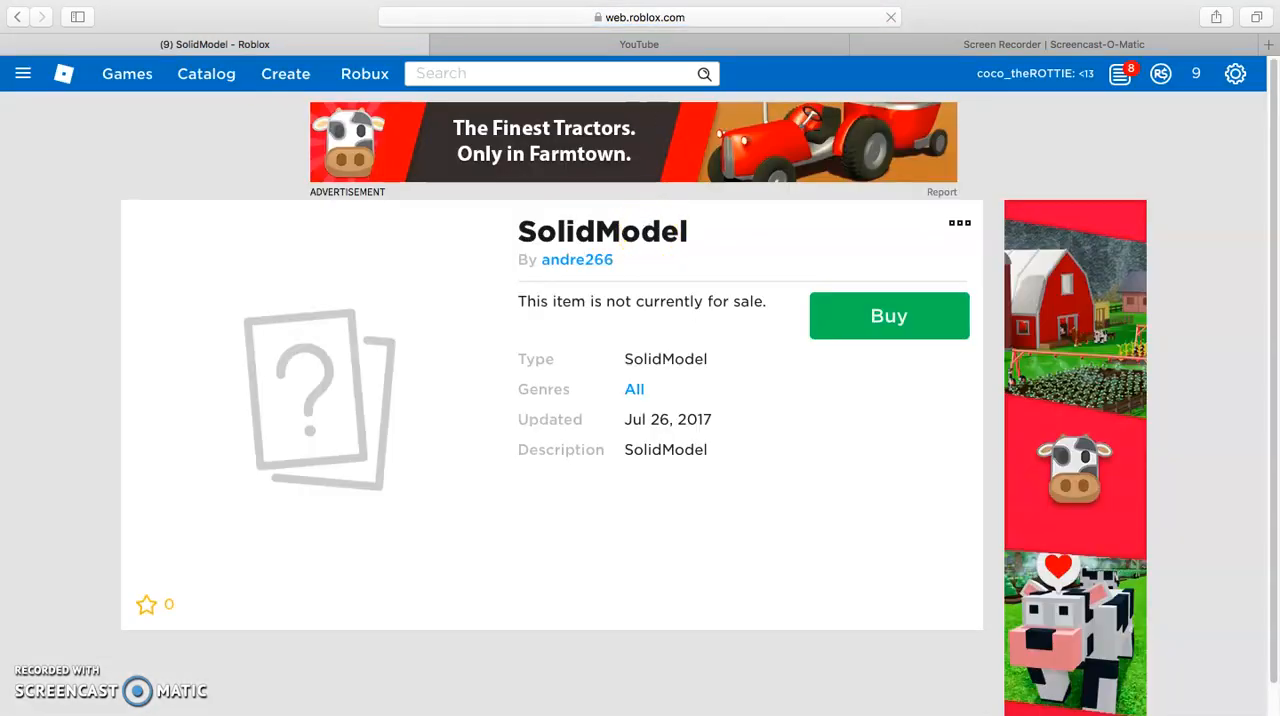
- Step through nearby asset ids to the meme face Image page and select its address for the id
click(640, 16)
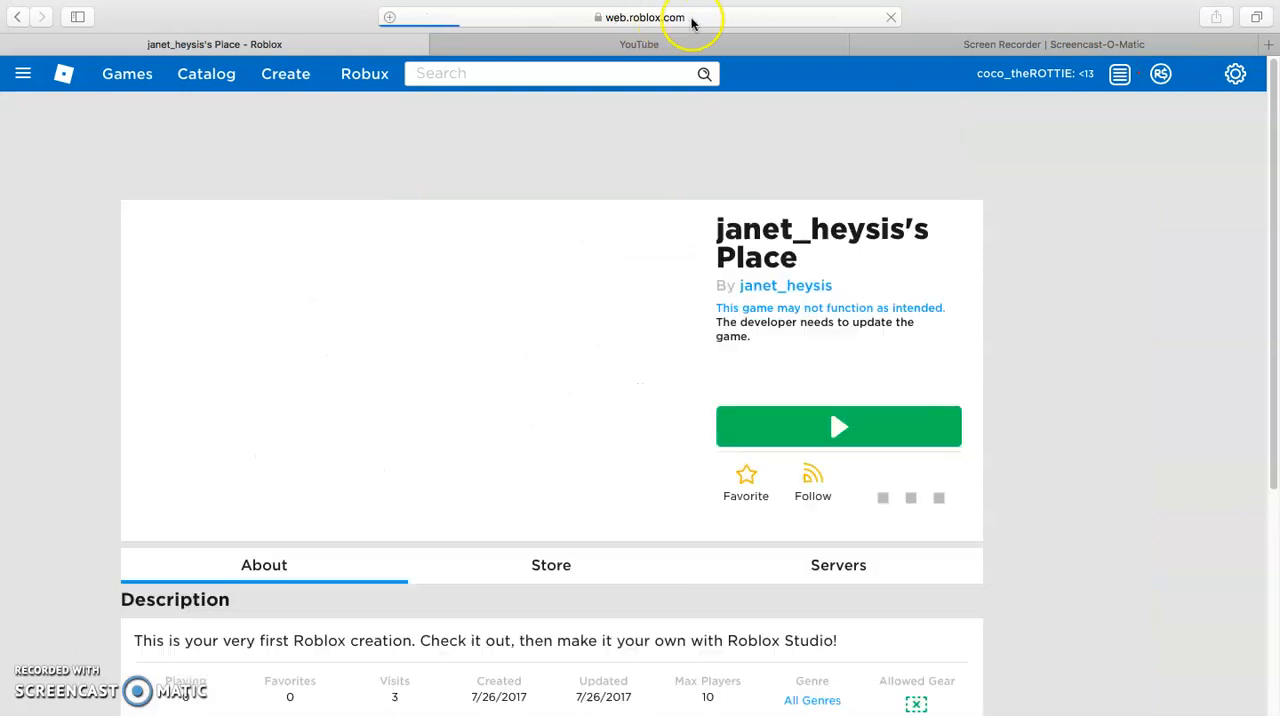
click(640, 16)
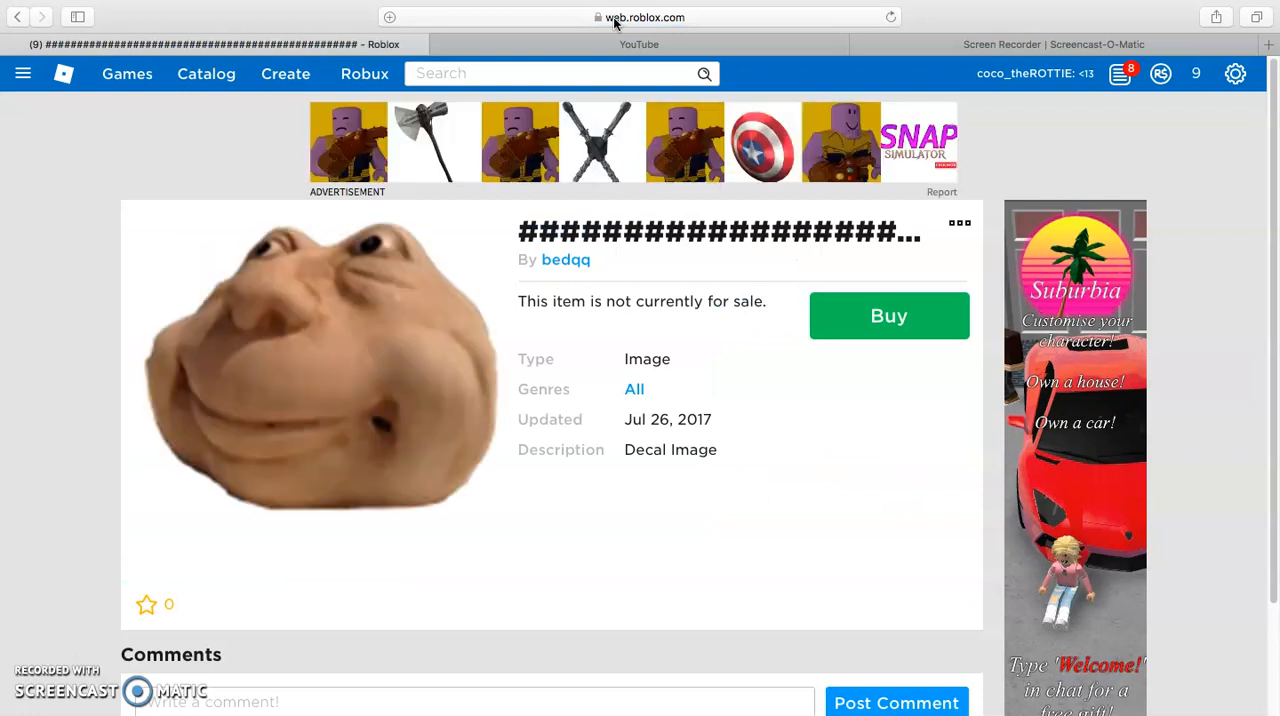
click(640, 16)
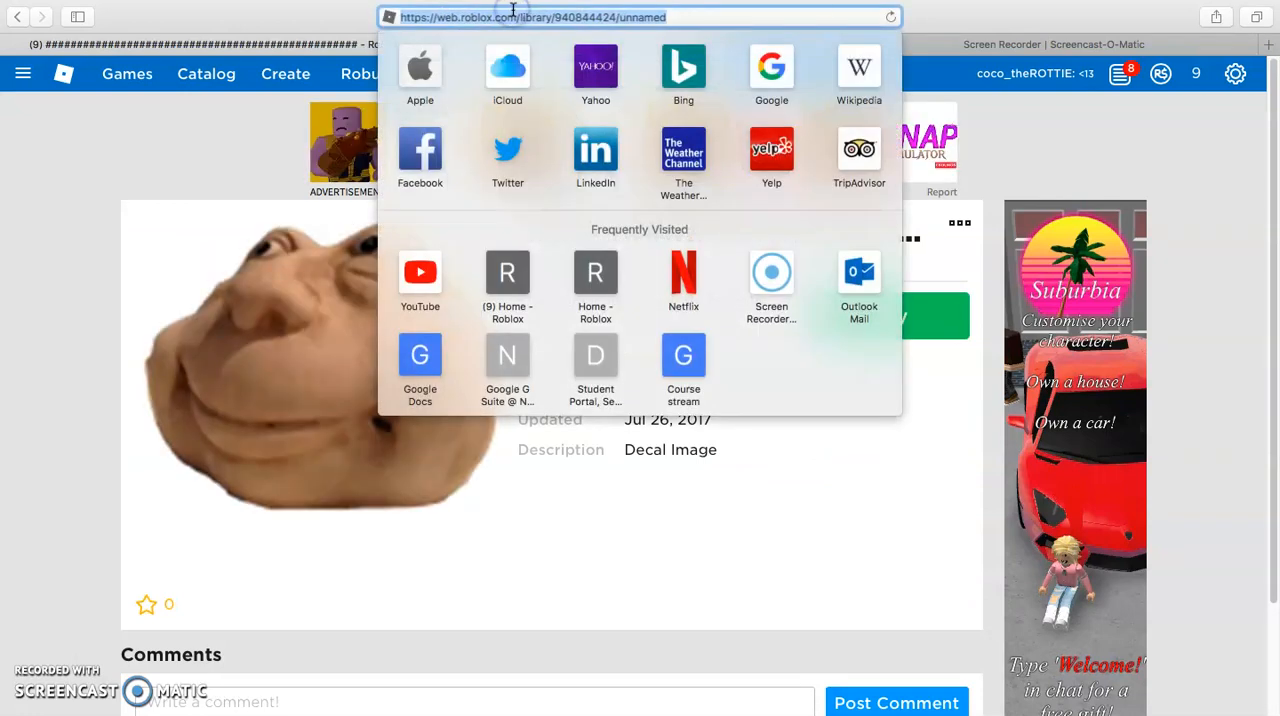